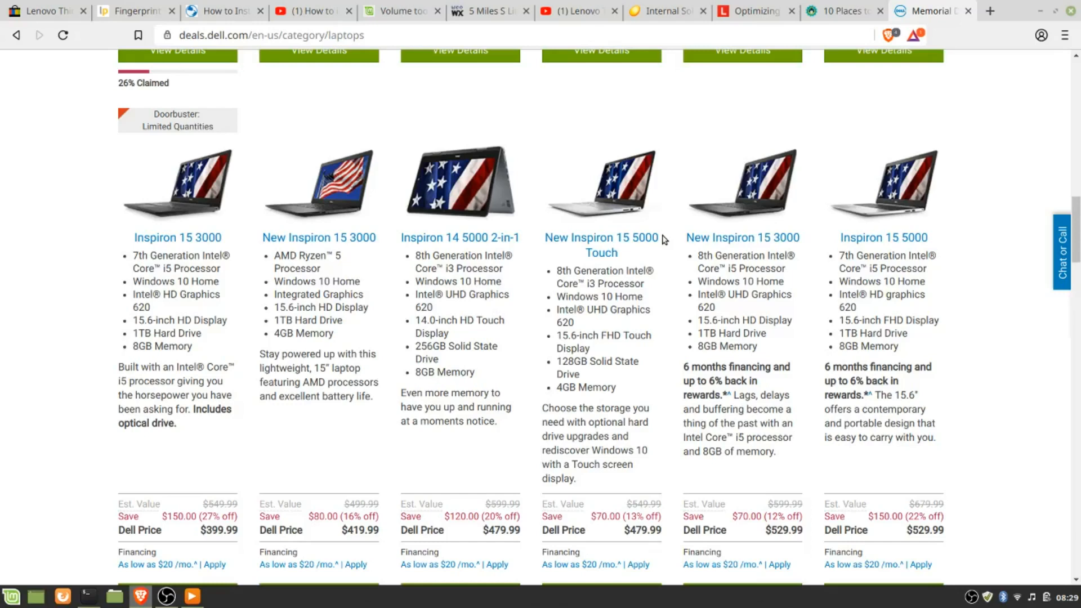
pyautogui.moveTo(177, 238)
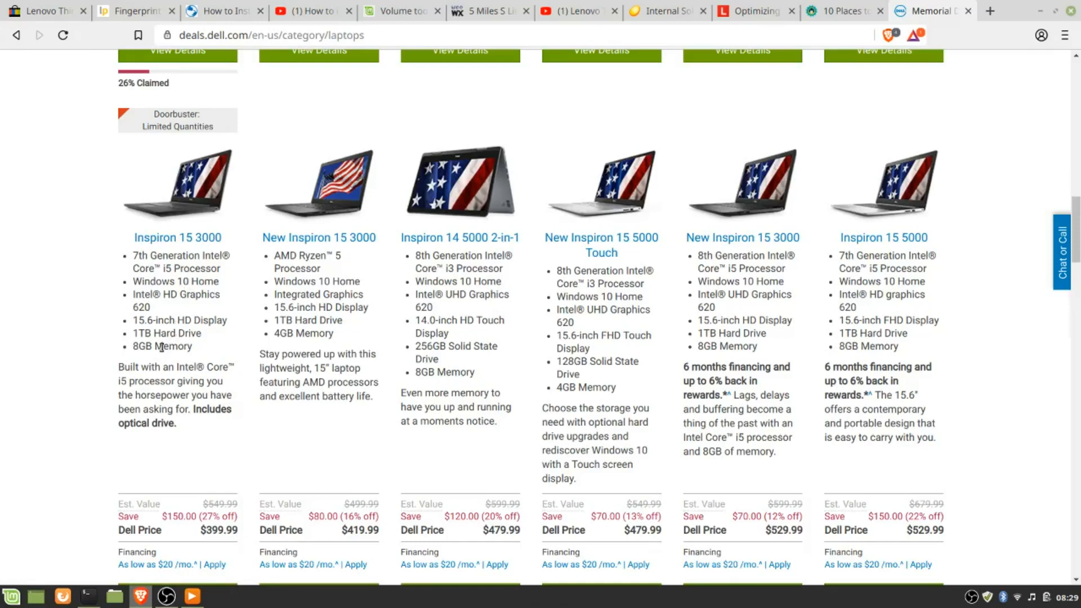
pyautogui.moveTo(198, 544)
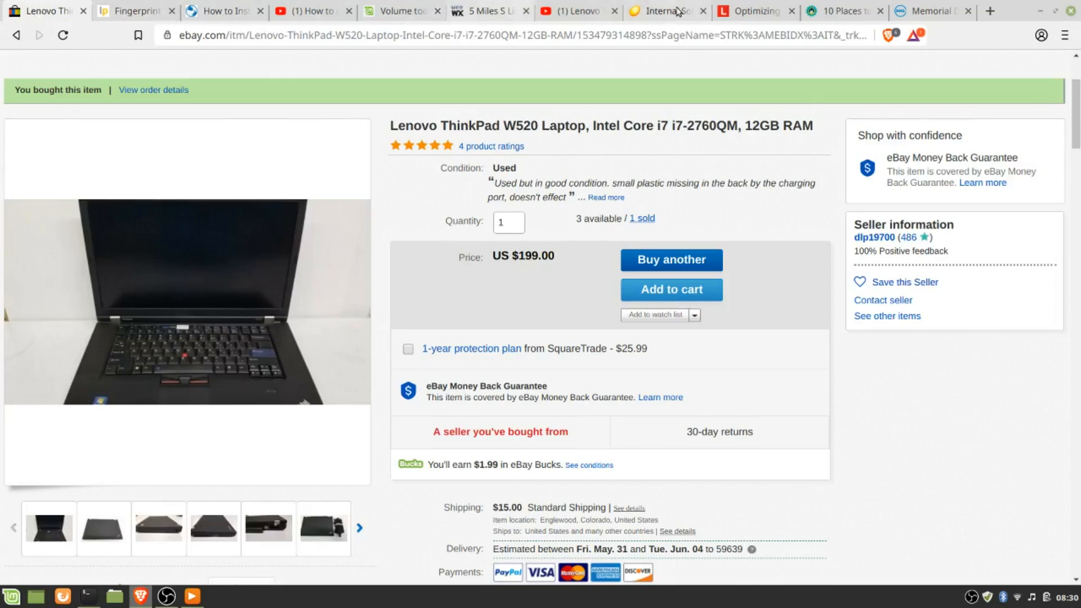
# Scroll the ThinkPad W520 listing down to its item specifics and seller description.
pyautogui.scroll(-3)
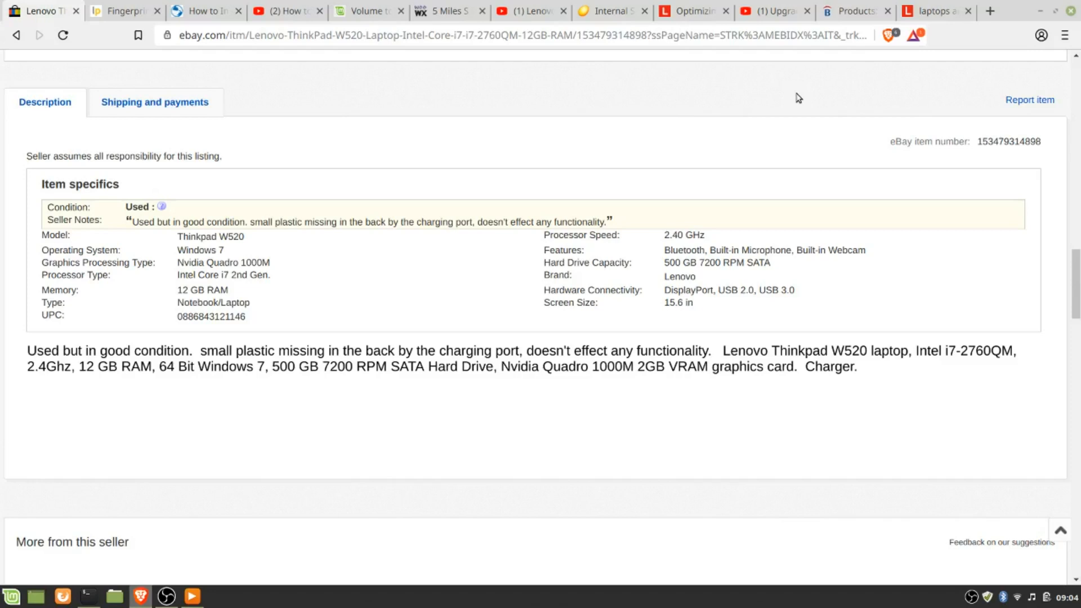
pyautogui.moveTo(935, 11)
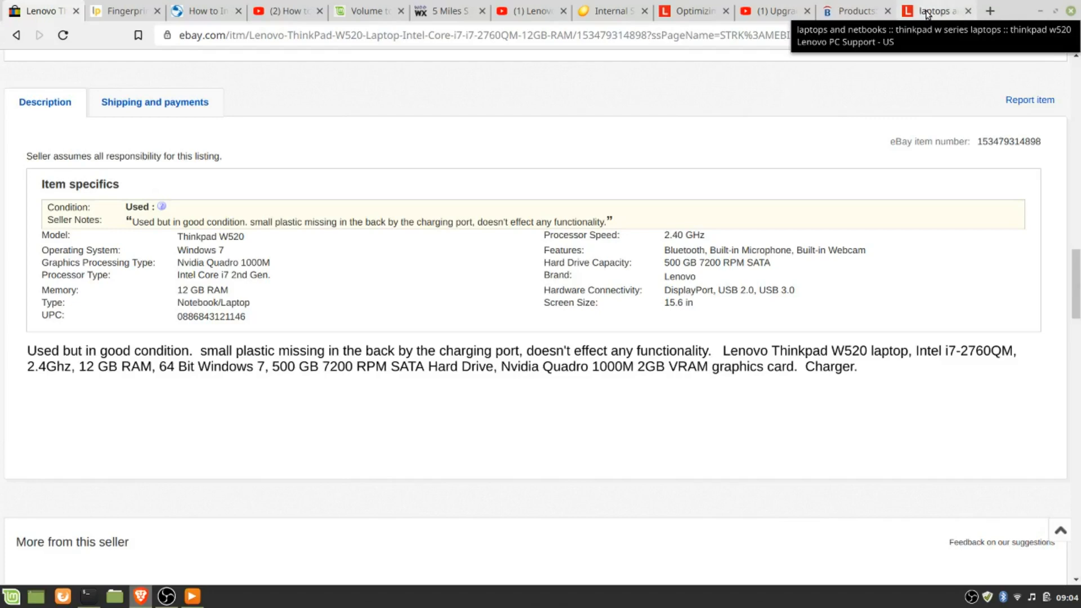
# Switch to the Lenovo W520 Drivers & Software page filtered to USB Device, FireWire, IEEE 1394.
pyautogui.click(935, 10)
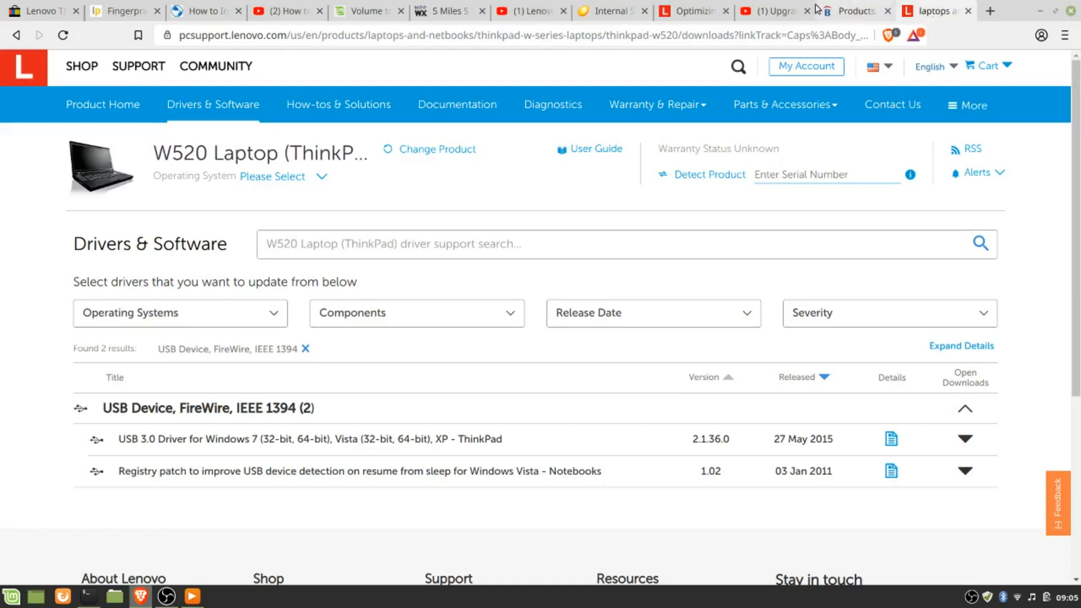
# Switch to the 'Upgrade to Windows 10 for FREE in 2019' YouTube video.
pyautogui.click(772, 12)
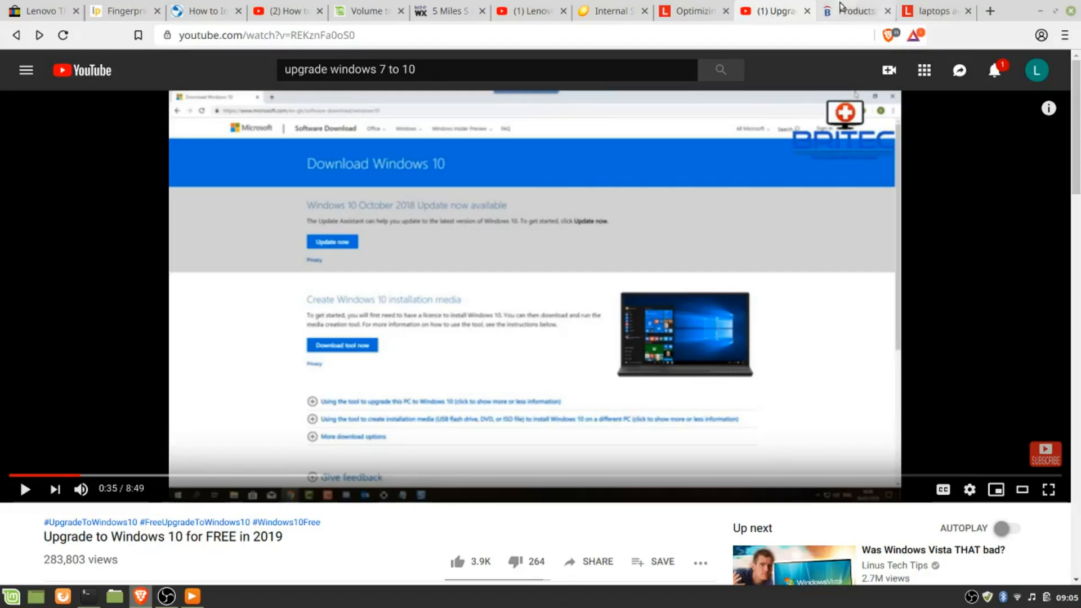
# Switch to the Belarc Advisor product page describing the free PC profiling tool.
pyautogui.click(855, 10)
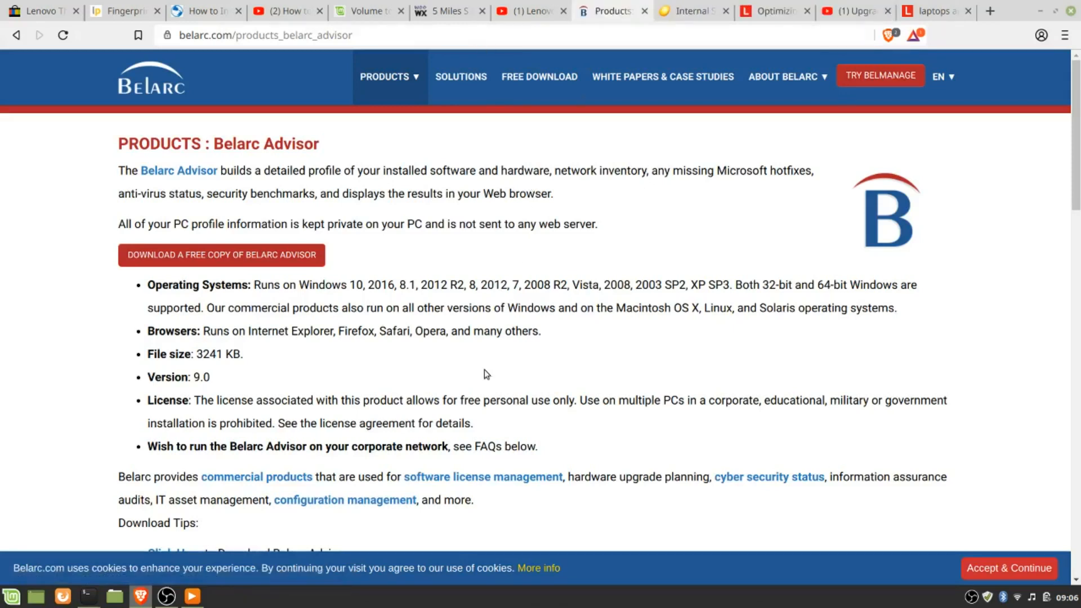
pyautogui.moveTo(263, 593)
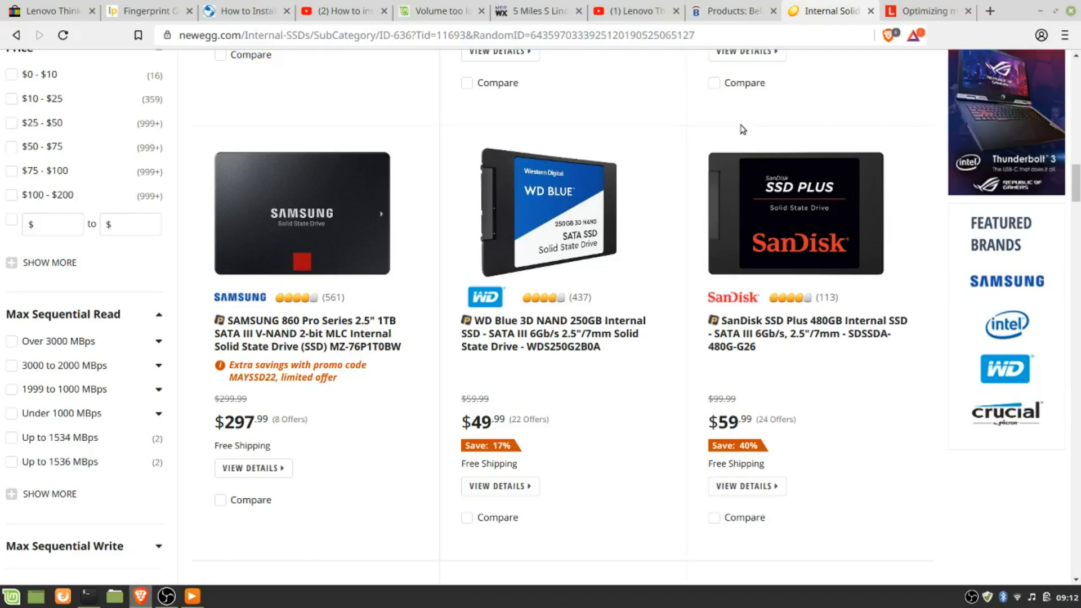
# Switch to the Newegg internal SSD listings with Samsung 860 Pro, WD Blue and SanDisk drives.
pyautogui.click(338, 11)
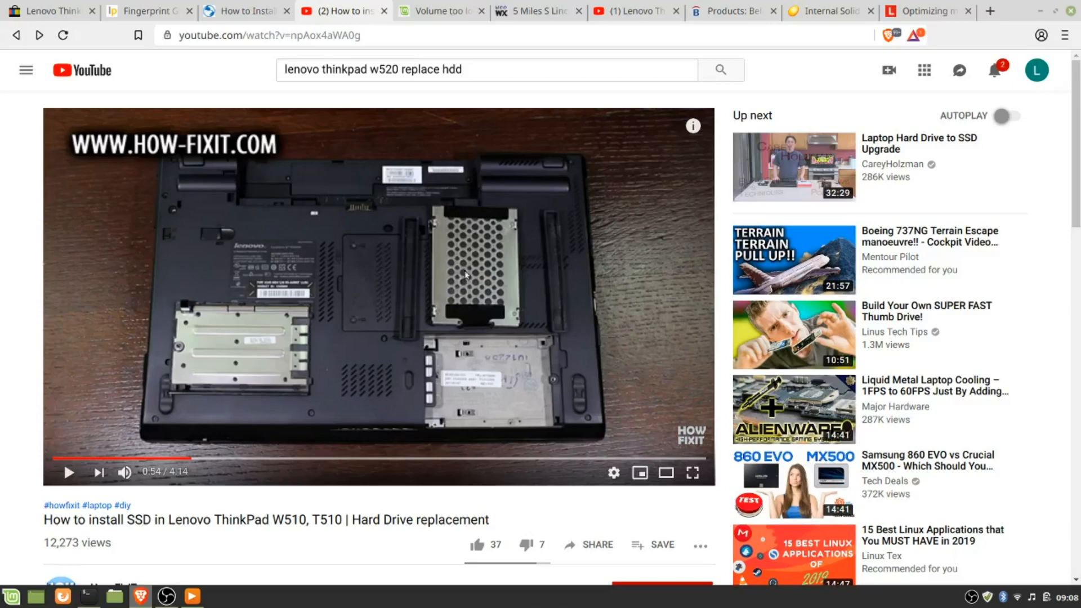
pyautogui.moveTo(631, 248)
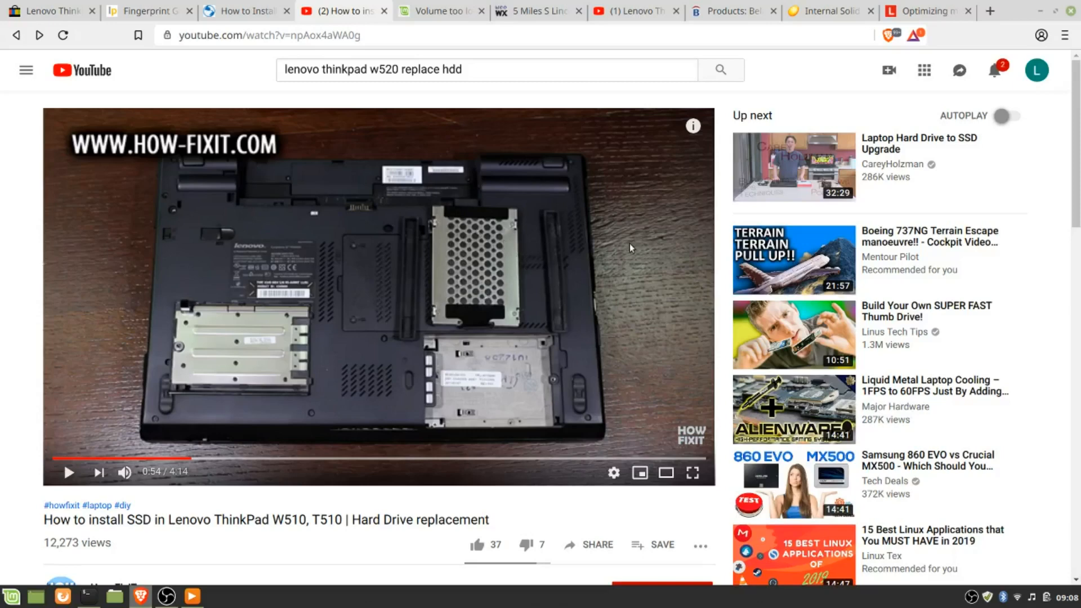
pyautogui.moveTo(405, 304)
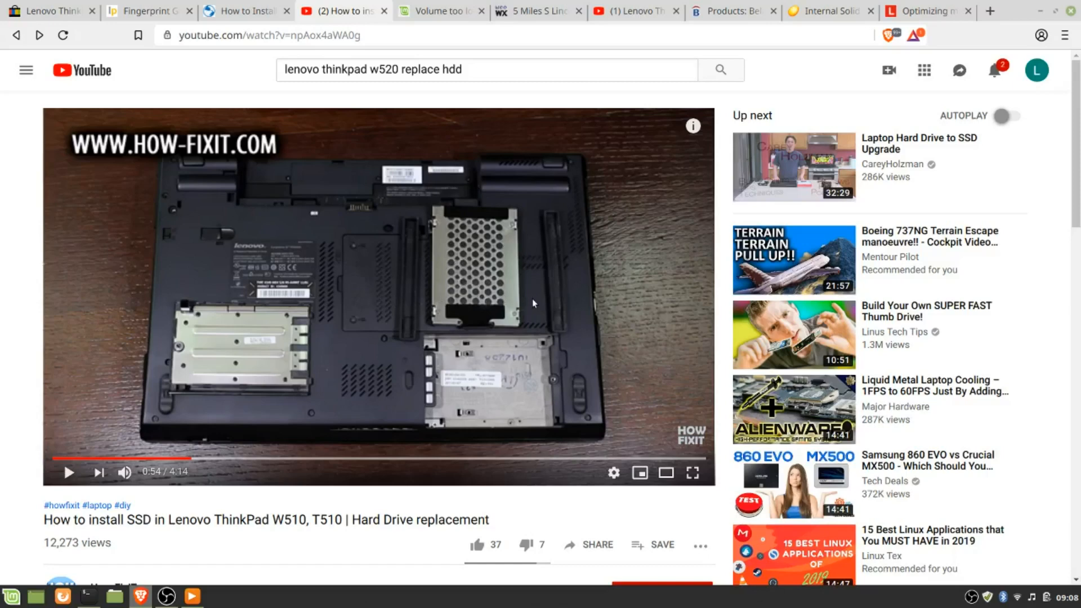
pyautogui.moveTo(568, 297)
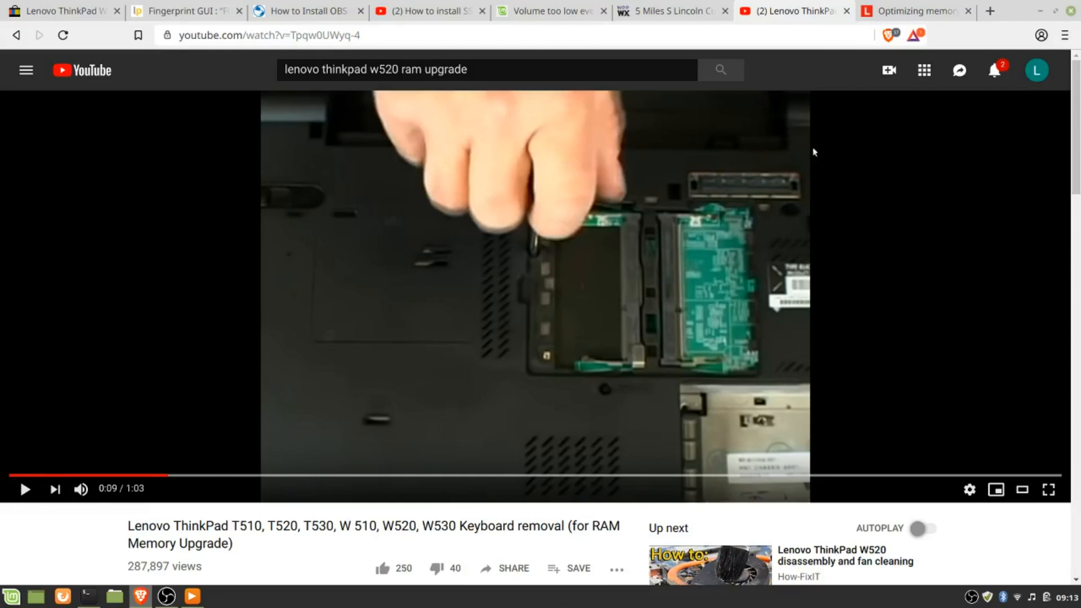
pyautogui.moveTo(897, 199)
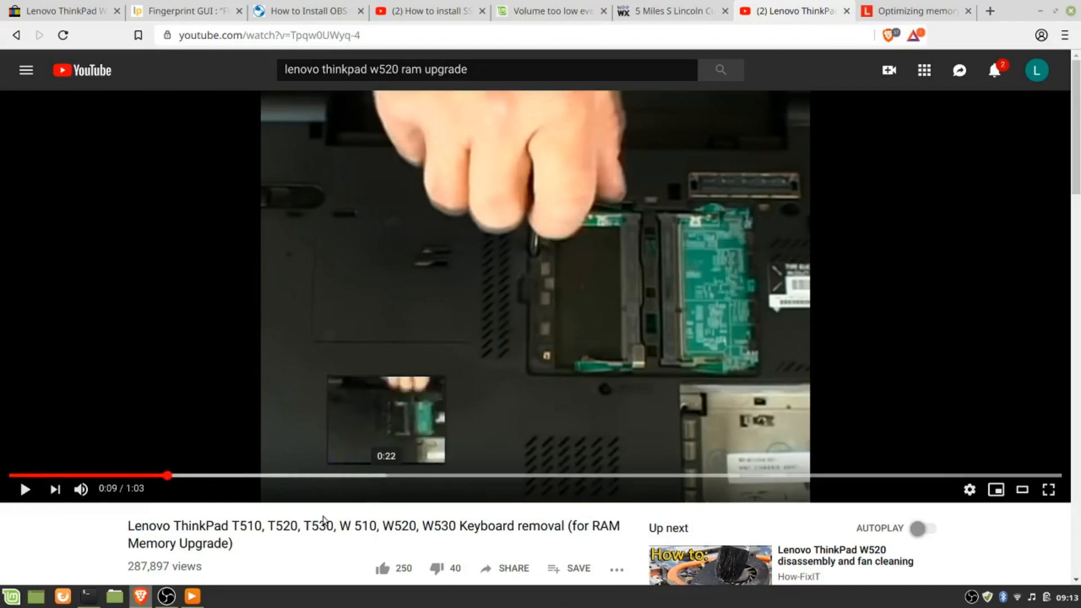
pyautogui.moveTo(523, 533)
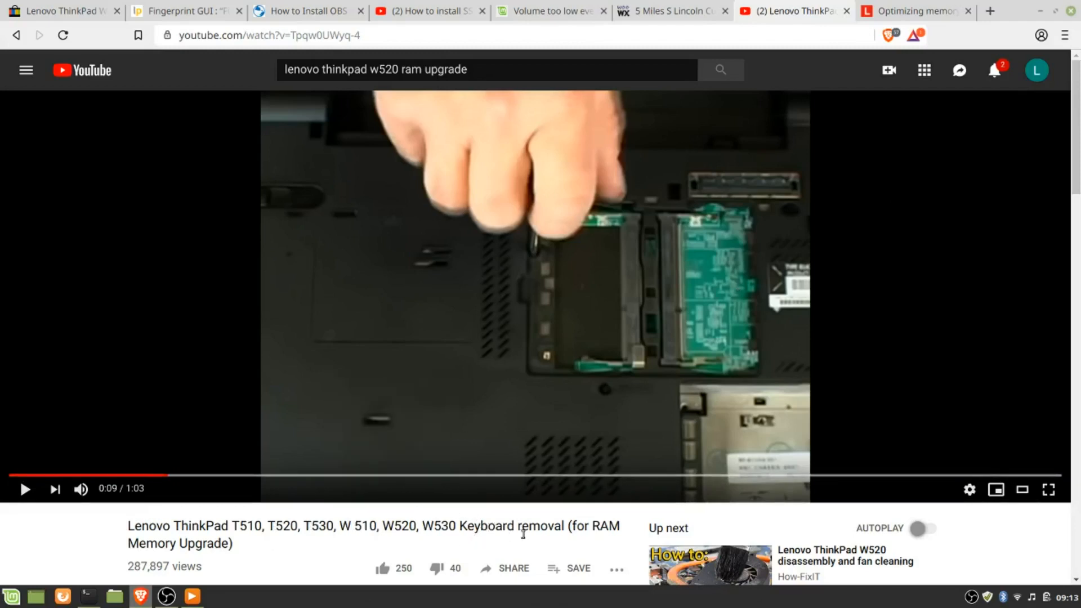
pyautogui.moveTo(473, 496)
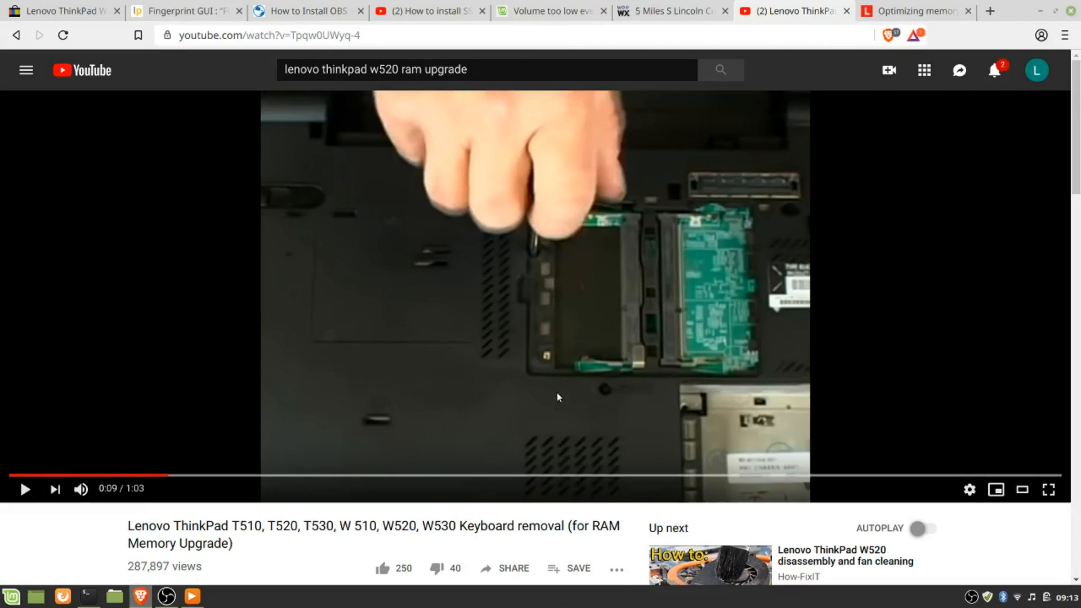
pyautogui.moveTo(543, 243)
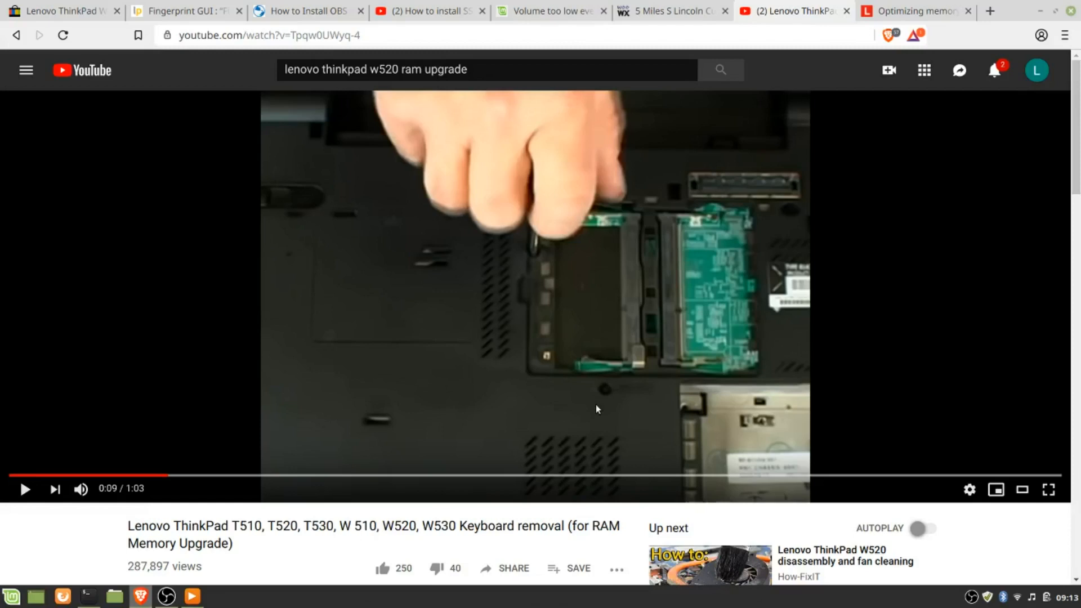
# Switch to the Lenovo forum article on W510 memory DIMM slot order.
pyautogui.click(913, 10)
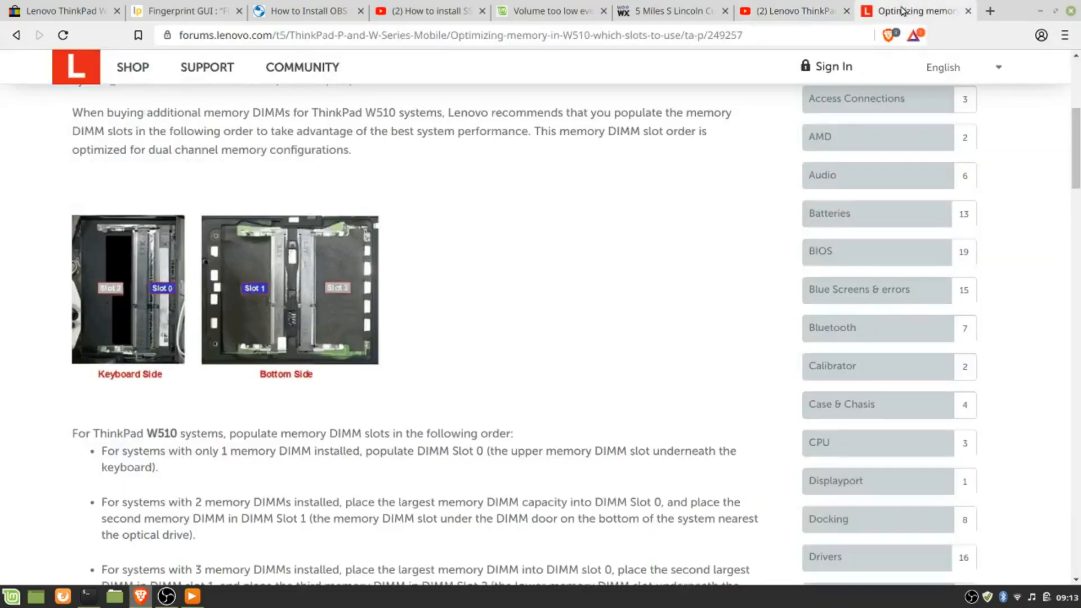
pyautogui.moveTo(541, 228)
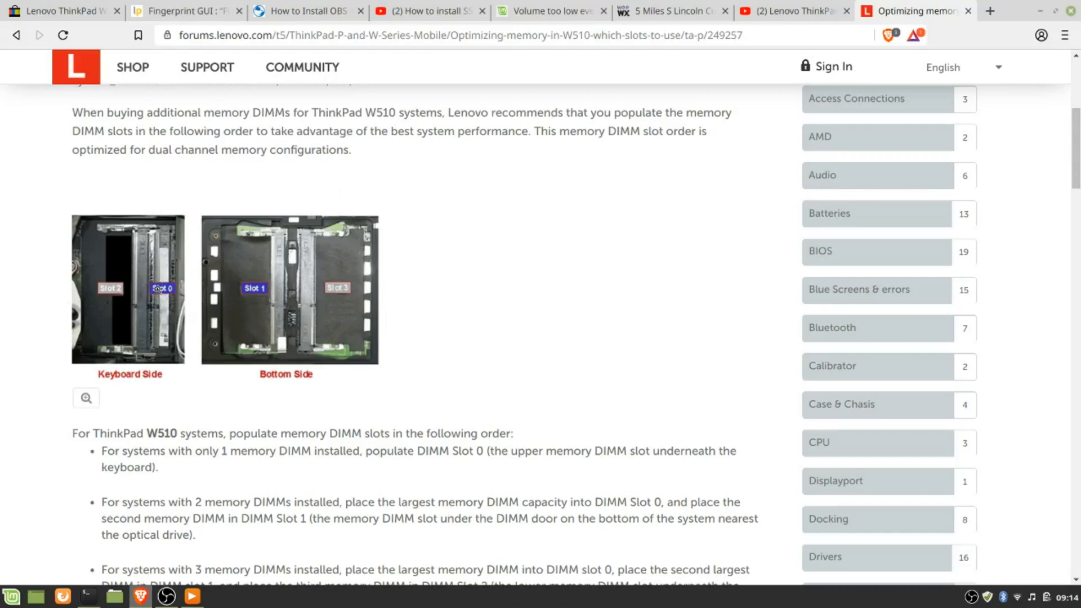
pyautogui.moveTo(163, 290)
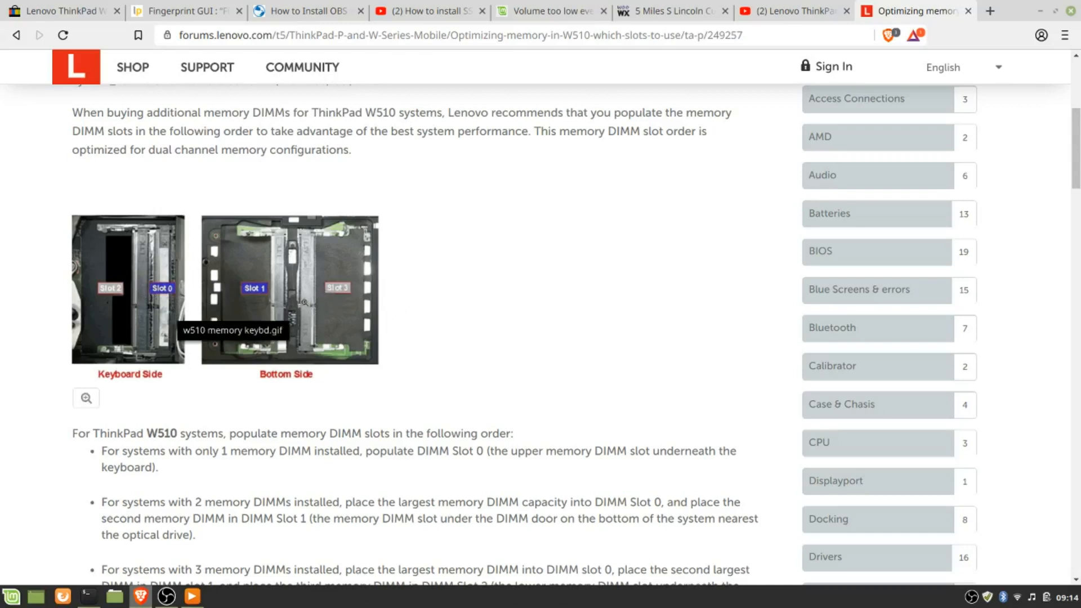
pyautogui.moveTo(369, 321)
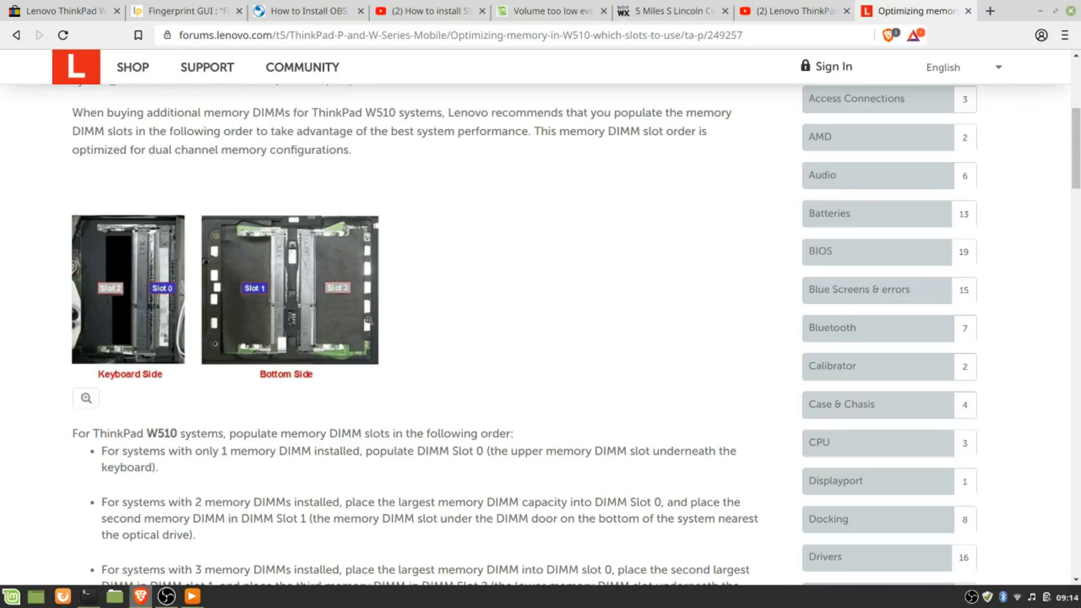
pyautogui.moveTo(136, 307)
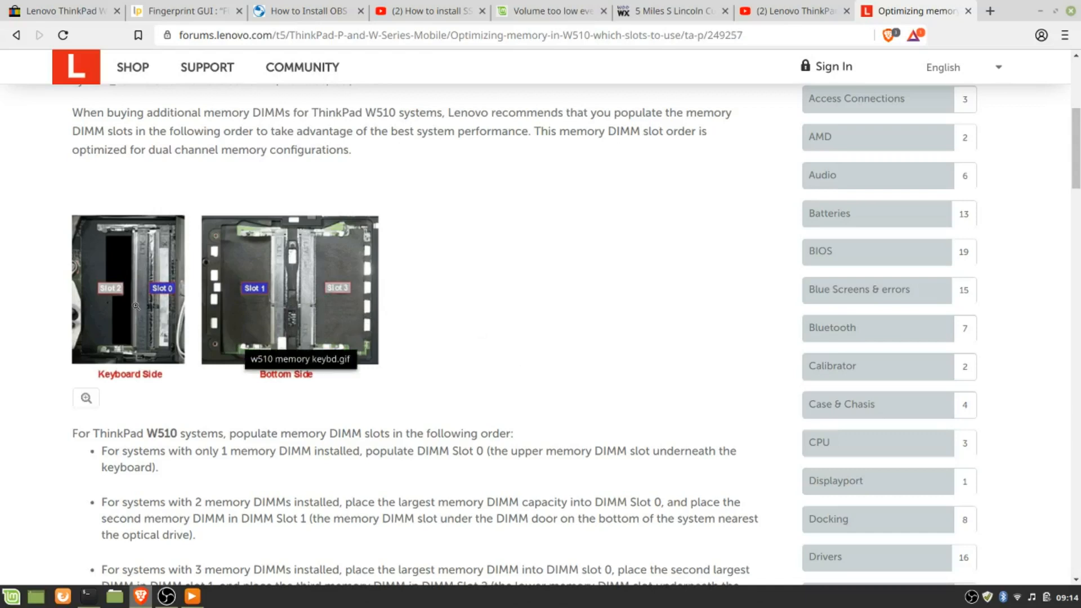
pyautogui.moveTo(263, 274)
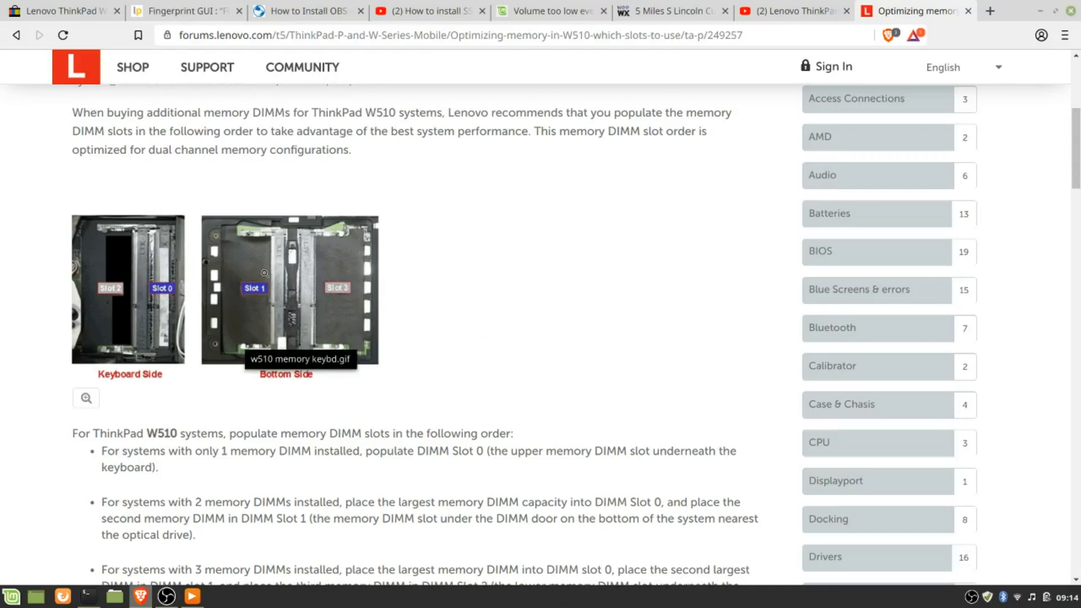
pyautogui.moveTo(558, 299)
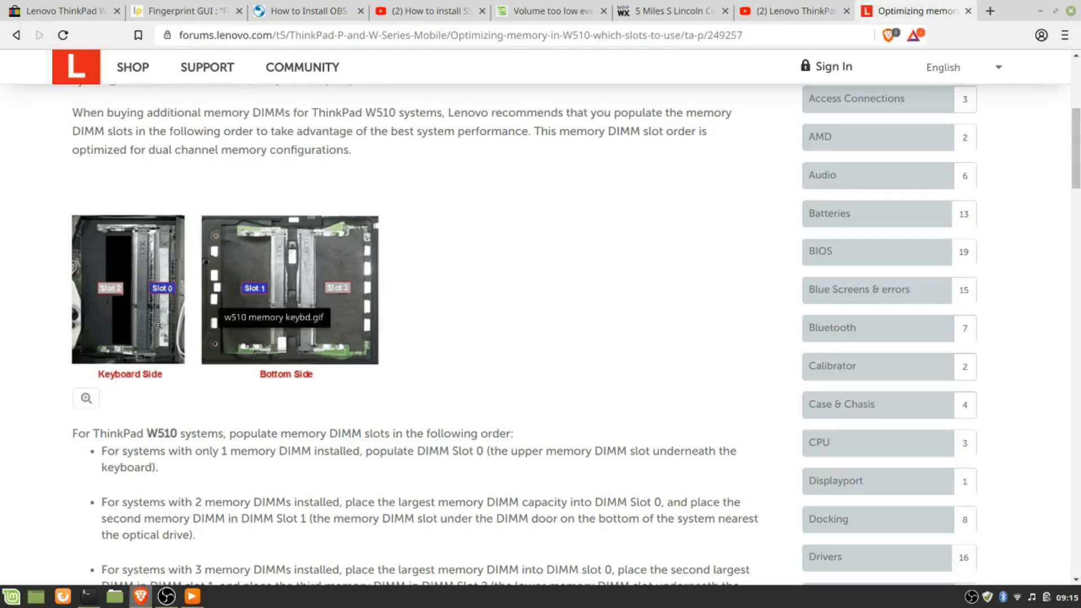
pyautogui.moveTo(388, 302)
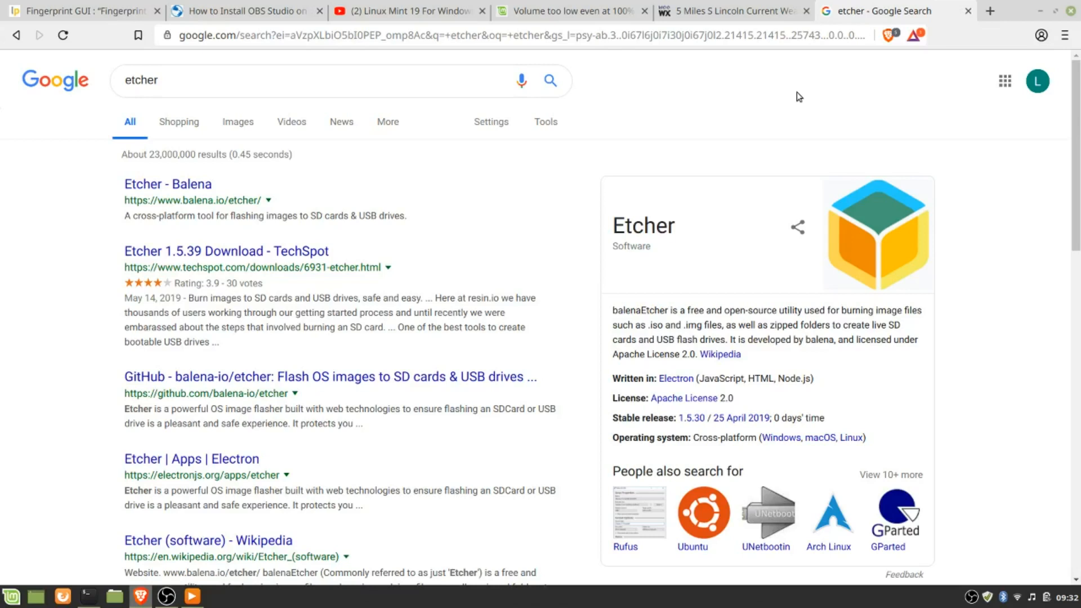
# View the Linux Mint 19 video, then switch to the Fingerprint GUI PPA page on Launchpad.
pyautogui.click(406, 12)
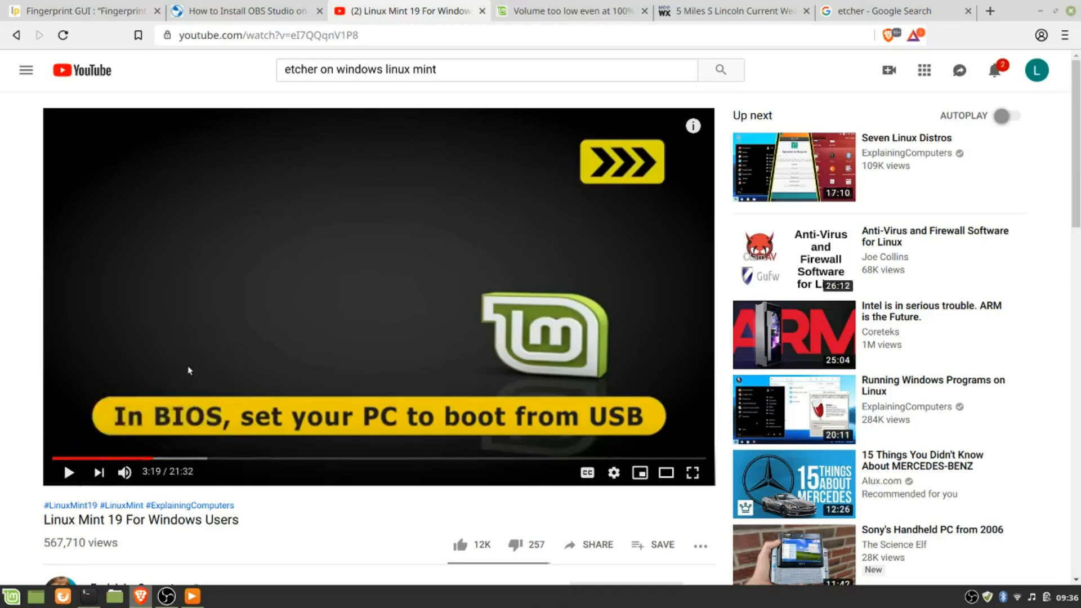
pyautogui.click(79, 10)
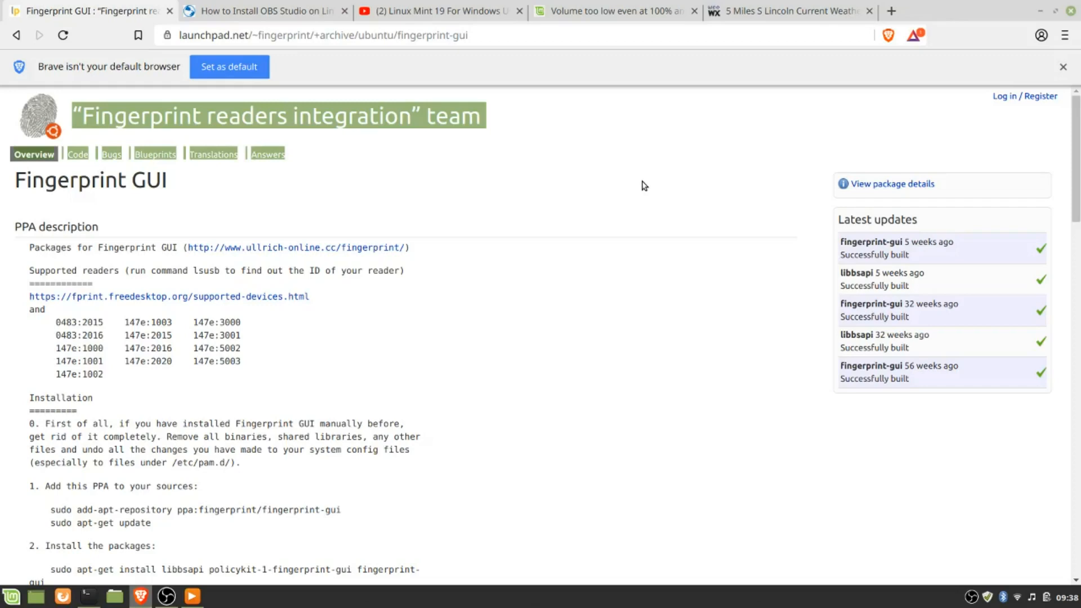
pyautogui.moveTo(707, 210)
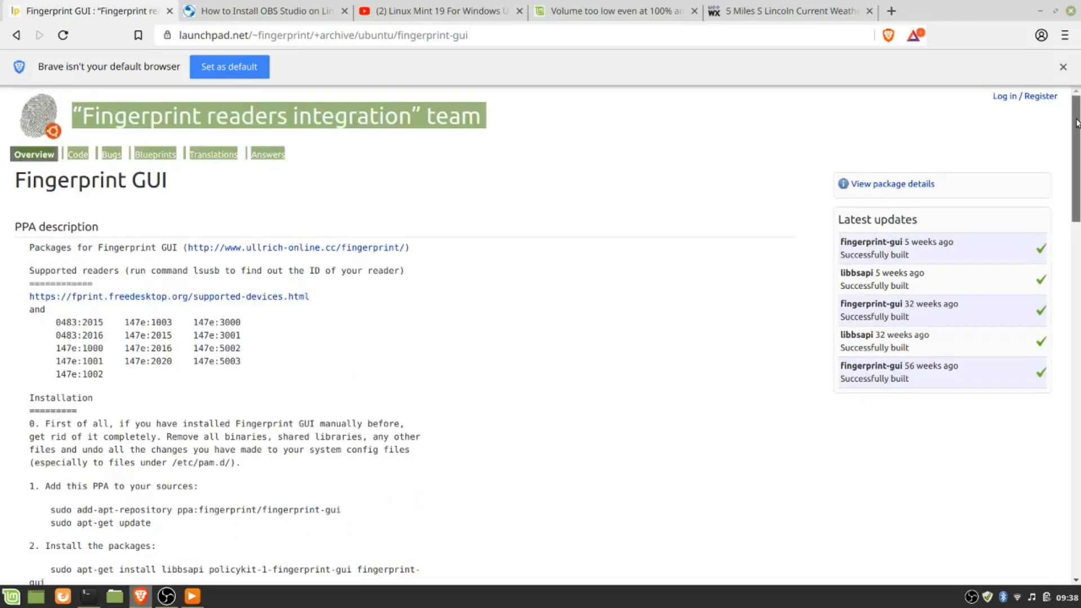
# Read the Fingerprint GUI install steps, then switch to the eBay 9.5mm ThinkPad SATA caddy listing.
pyautogui.scroll(-3)
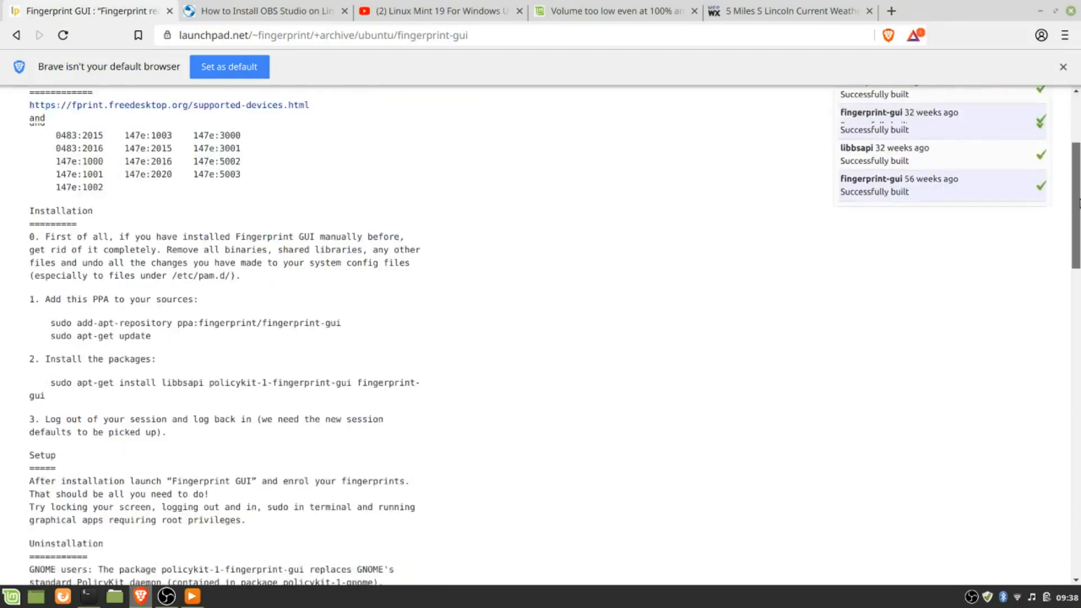
pyautogui.scroll(-3)
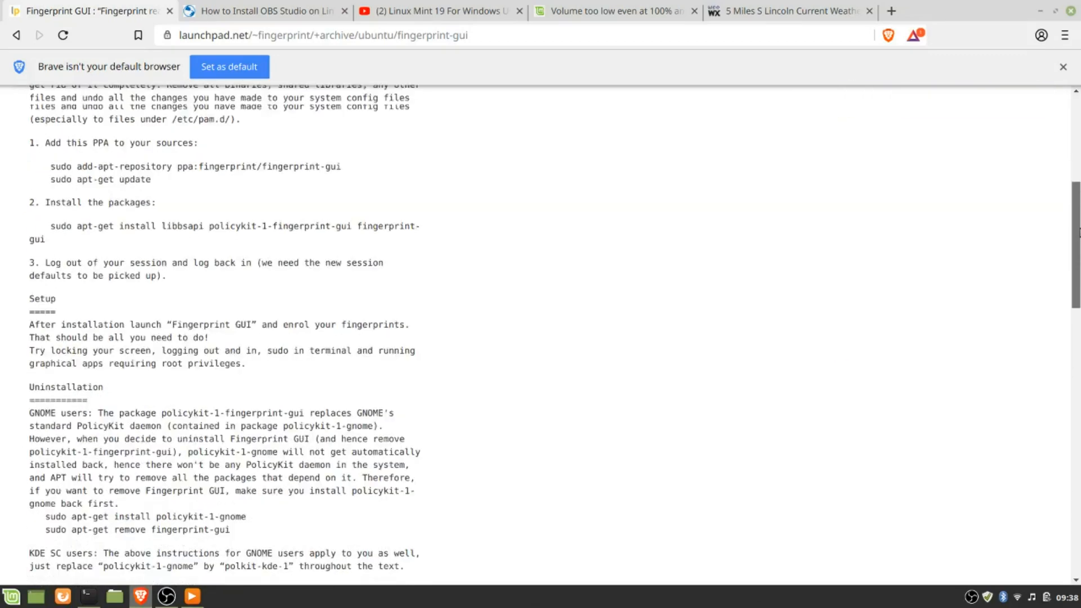
pyautogui.scroll(-3)
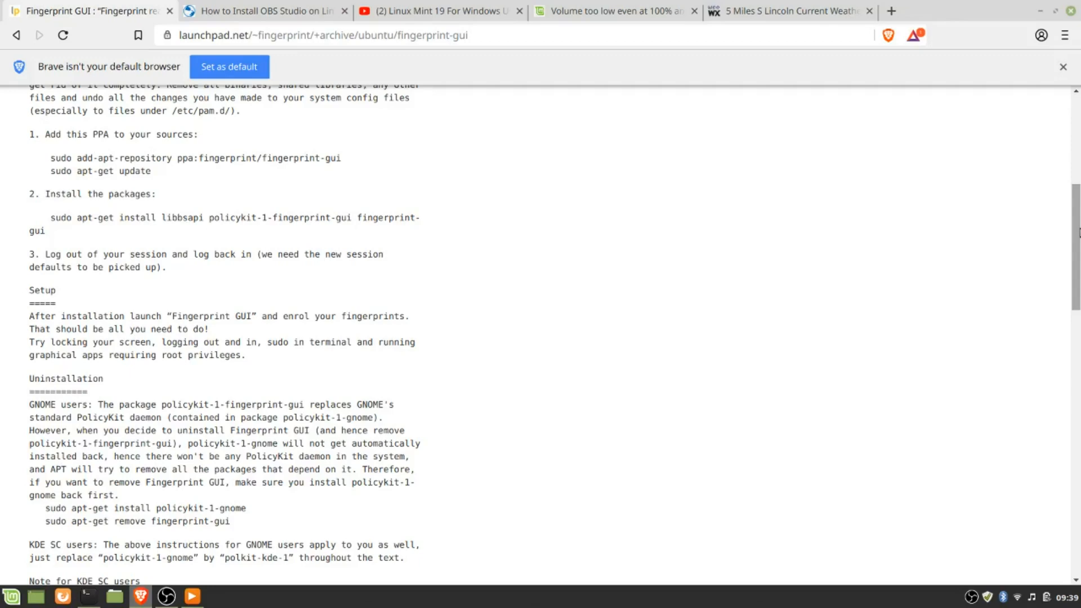
pyautogui.click(890, 12)
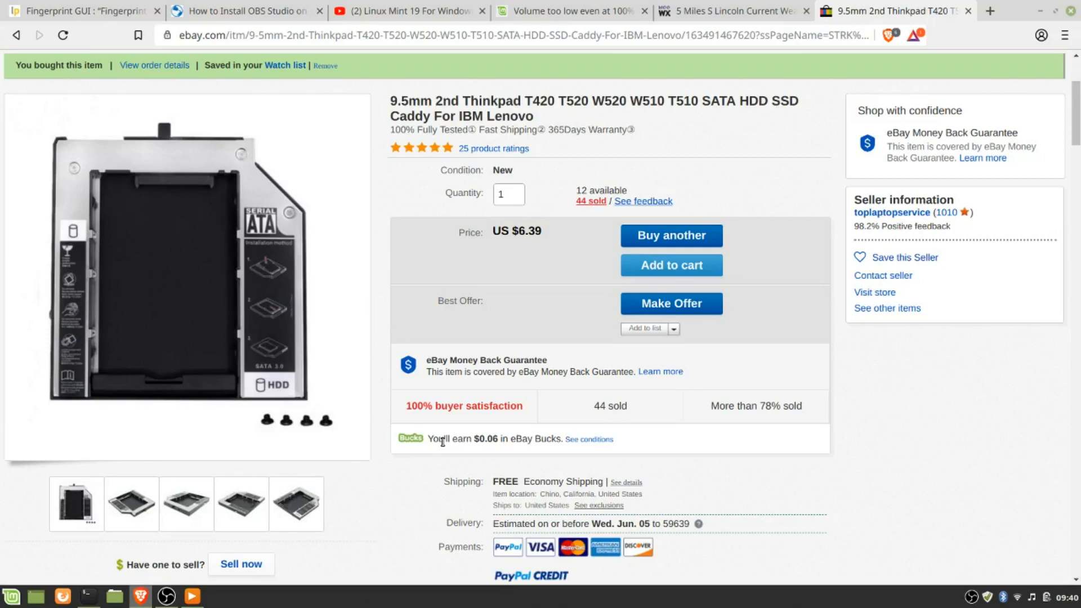